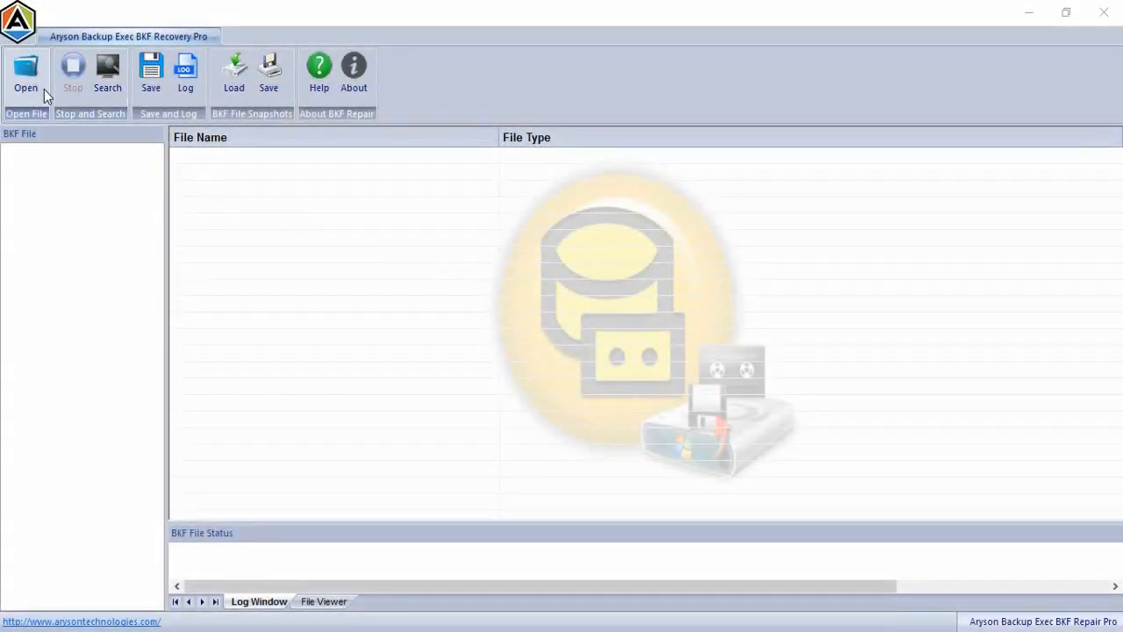
Step: Add Testing (1).bkf, Testing (2).bkf and Testing.bkf from the Testing File folder to a new recovery
{"action": "left_click", "coordinate": [26, 71]}
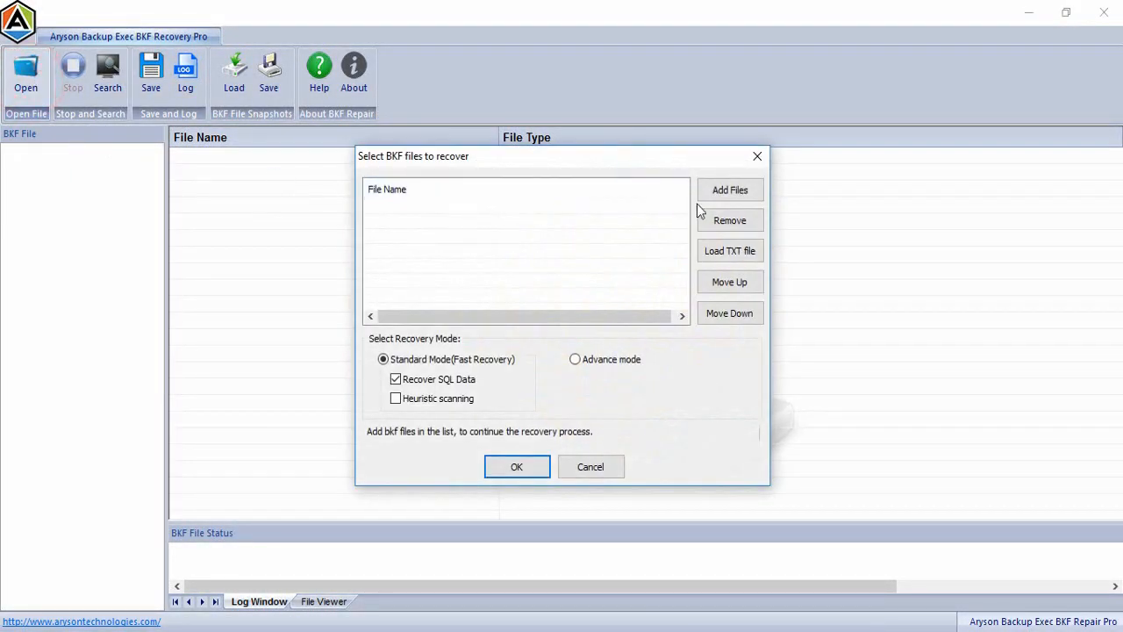
{"action": "left_click", "coordinate": [730, 190]}
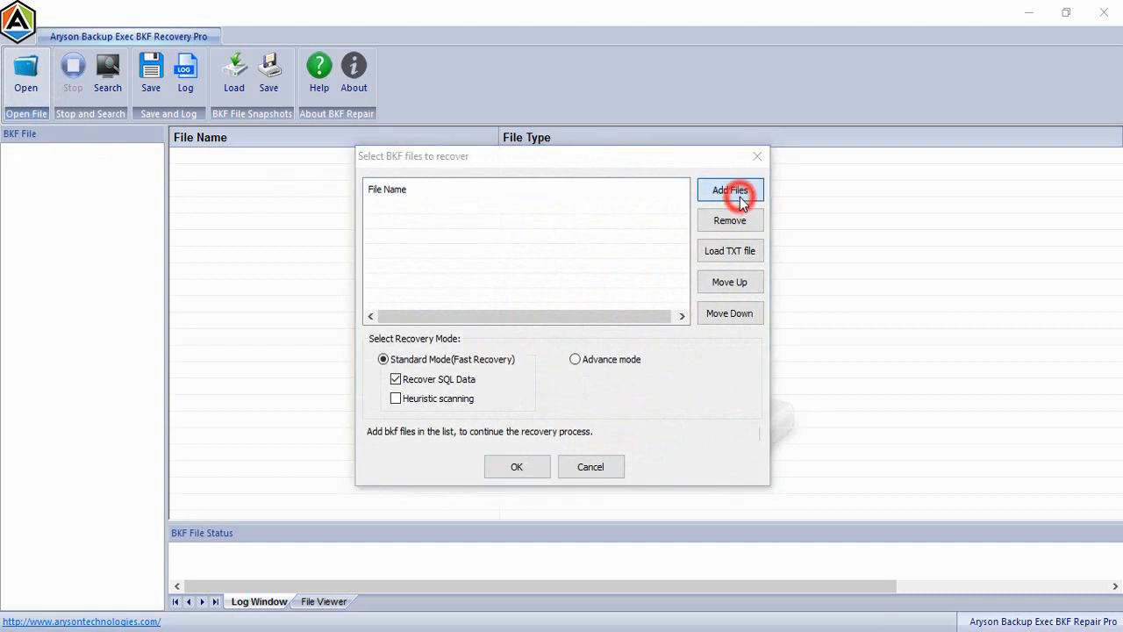
{"action": "left_click", "coordinate": [729, 190]}
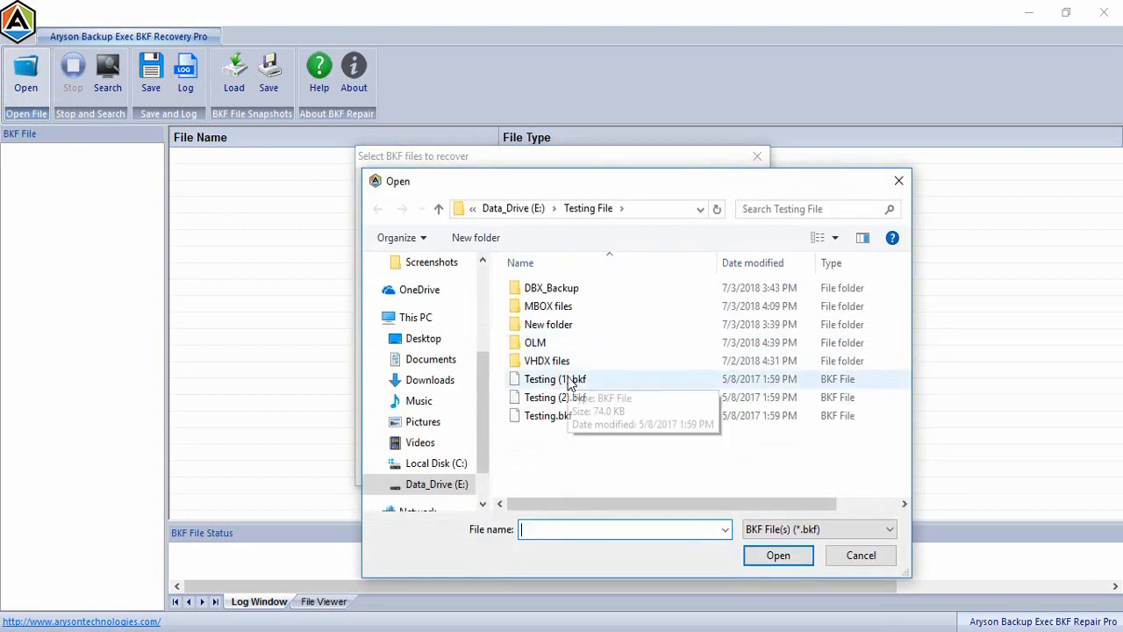
{"action": "left_click", "coordinate": [554, 378]}
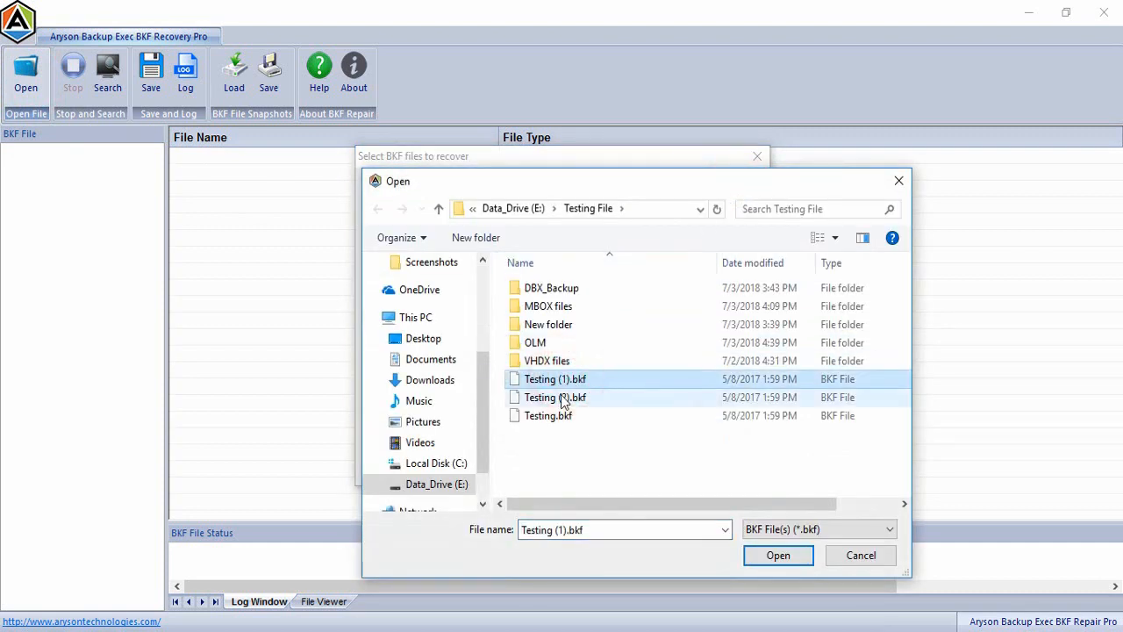
{"action": "left_click", "coordinate": [548, 415]}
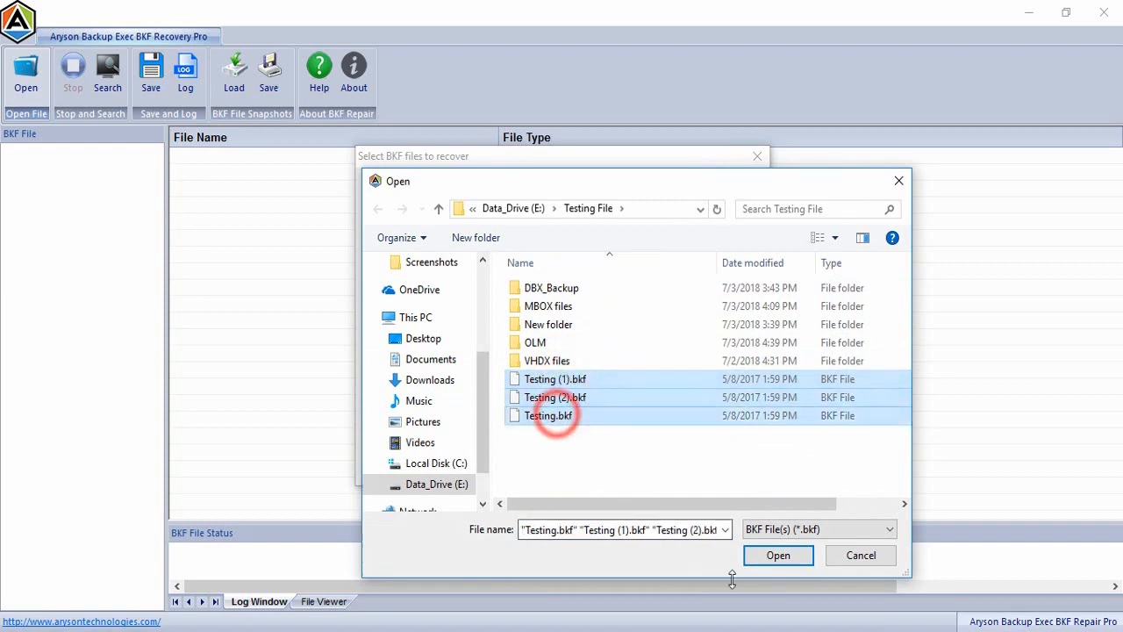
{"action": "left_click", "coordinate": [777, 555]}
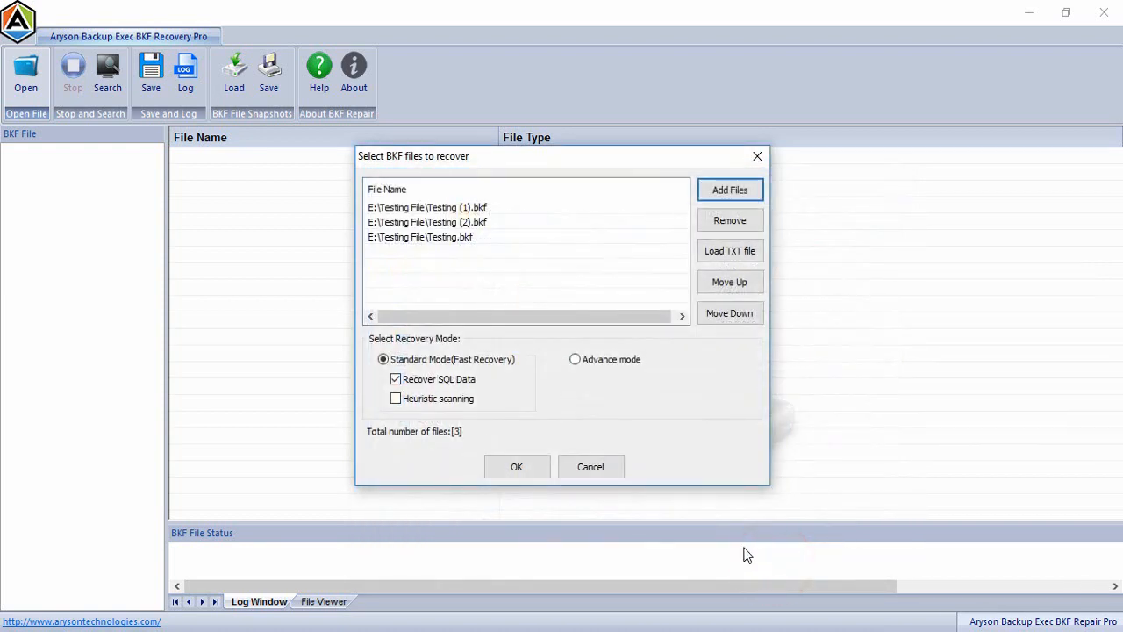
Step: Choose Advance mode and run the scan of the three BKF files
{"action": "left_click", "coordinate": [383, 359]}
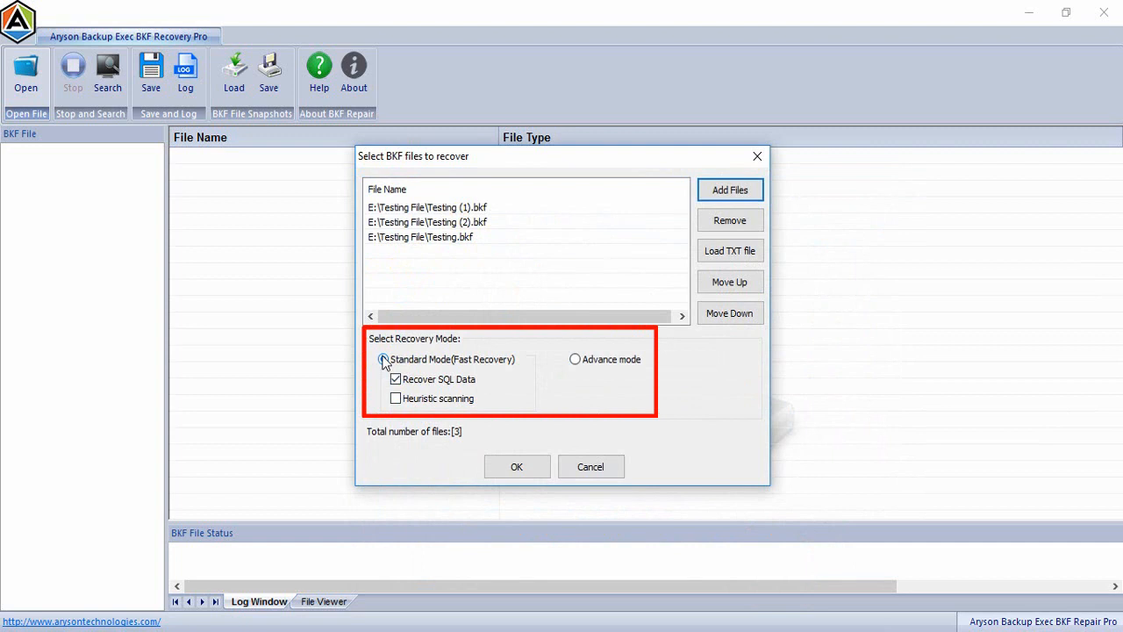
{"action": "left_click", "coordinate": [383, 359]}
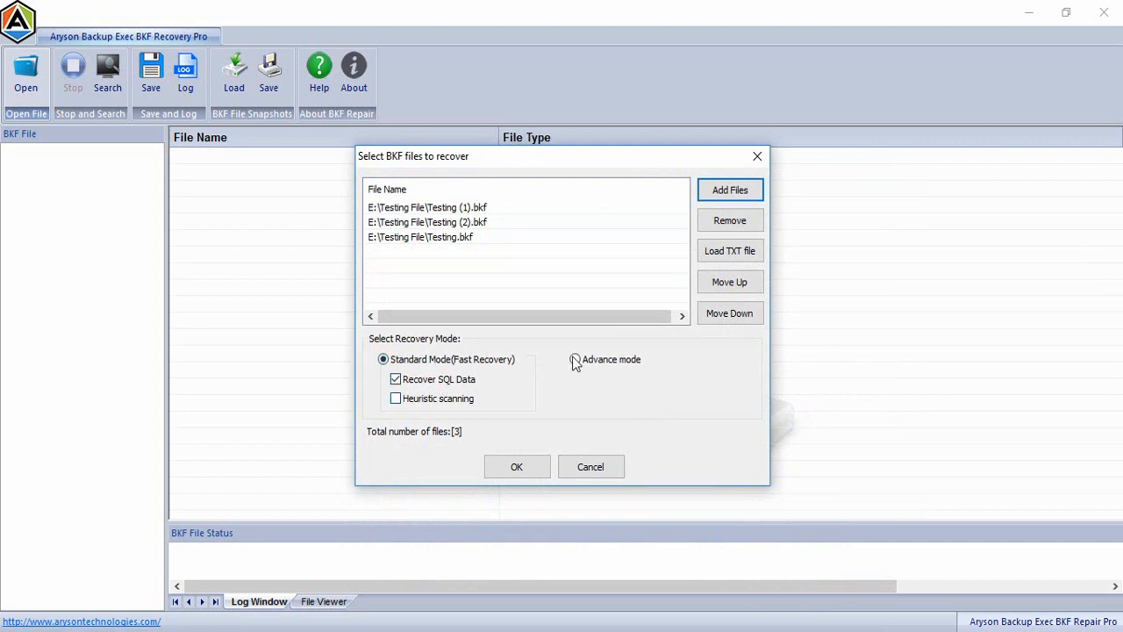
{"action": "left_click", "coordinate": [575, 359]}
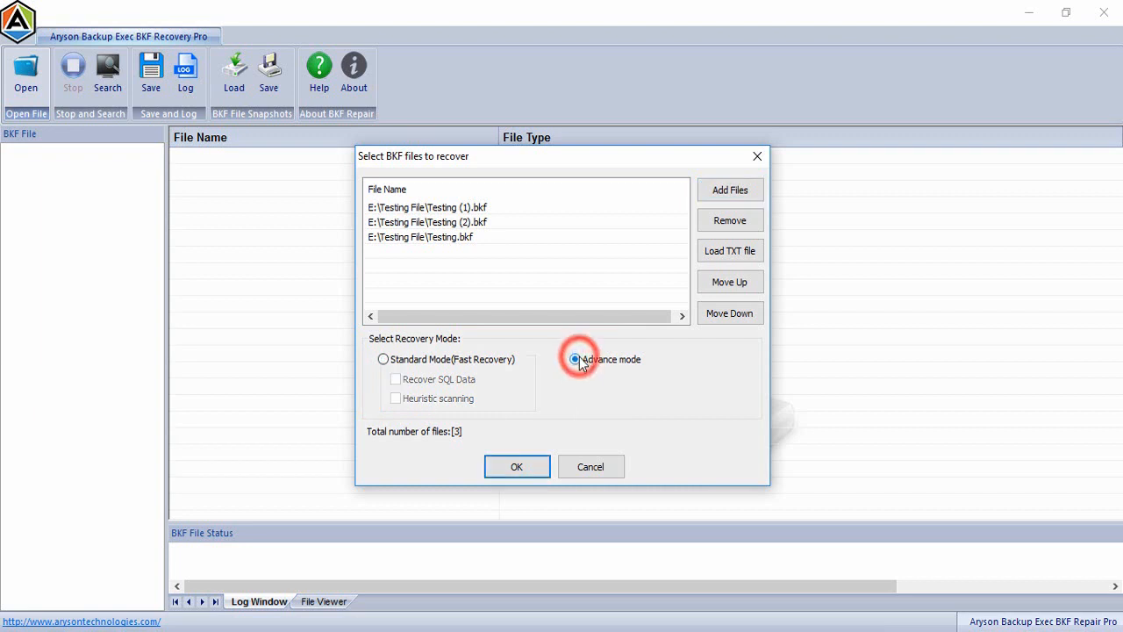
{"action": "left_click", "coordinate": [516, 466]}
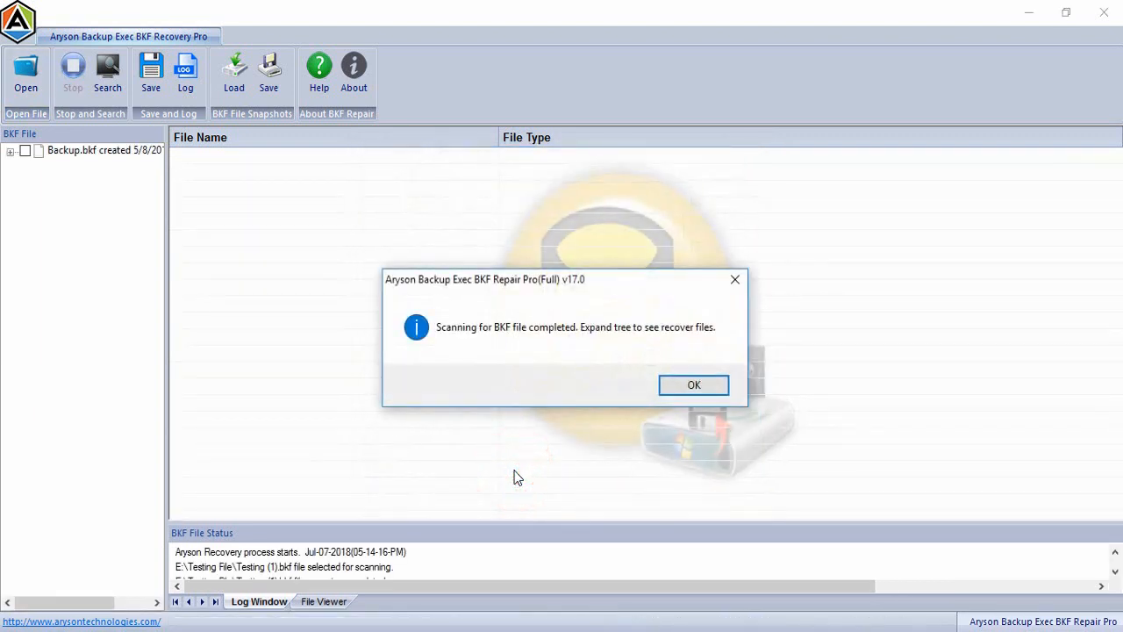
{"action": "mouse_move", "coordinate": [707, 385]}
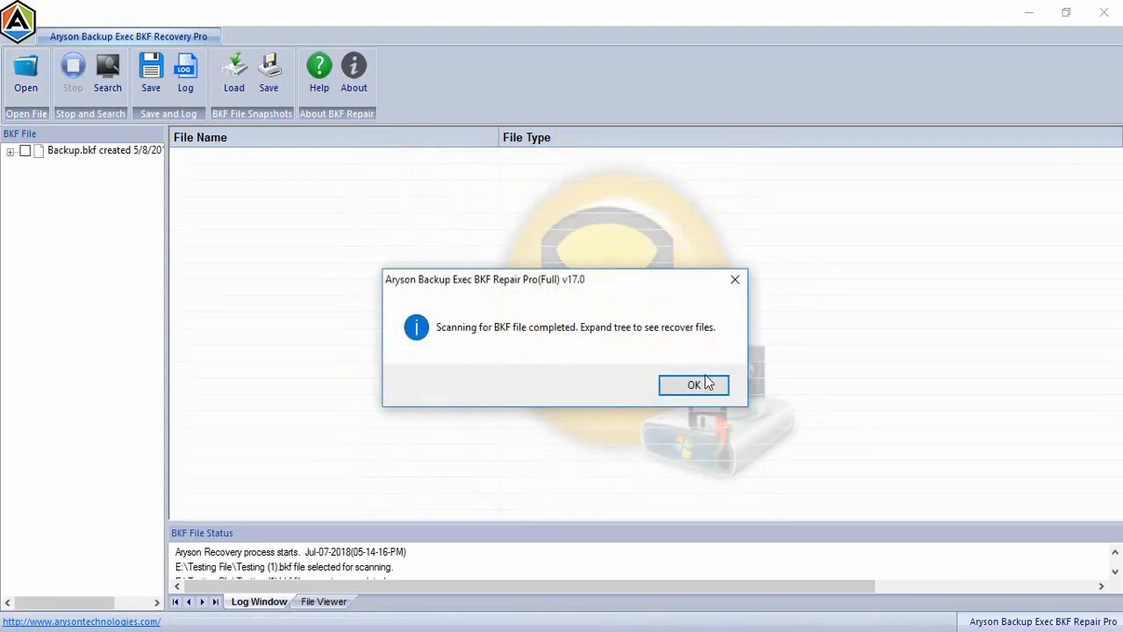
Step: Dismiss the scan-complete message and expand the Desktop folder in the Backup.bkf tree
{"action": "left_click", "coordinate": [693, 385]}
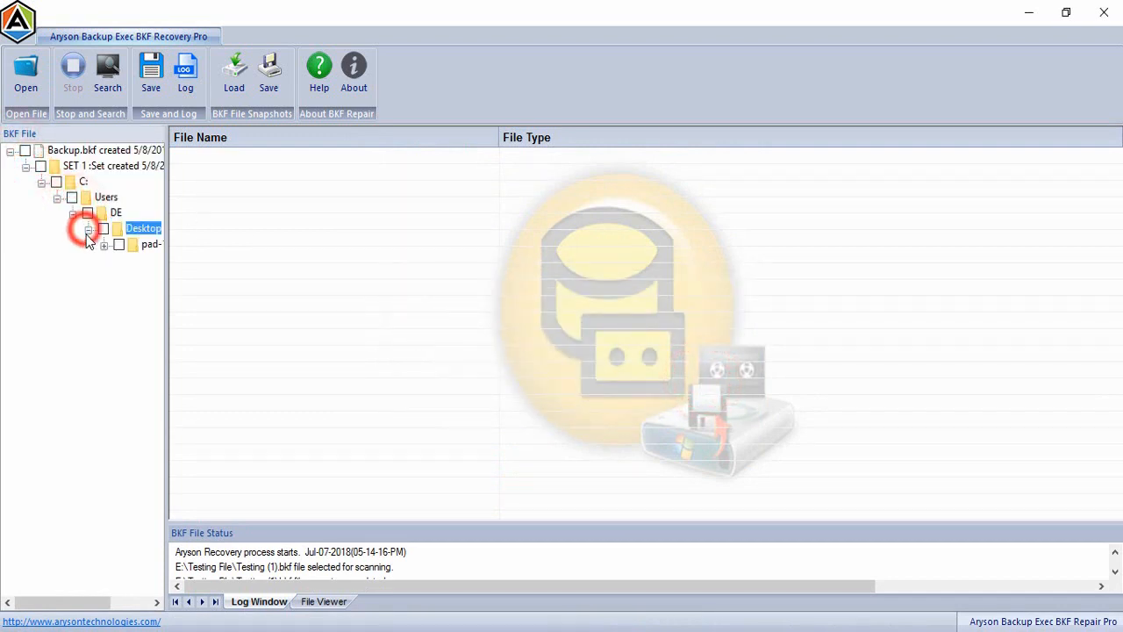
{"action": "left_click", "coordinate": [87, 228]}
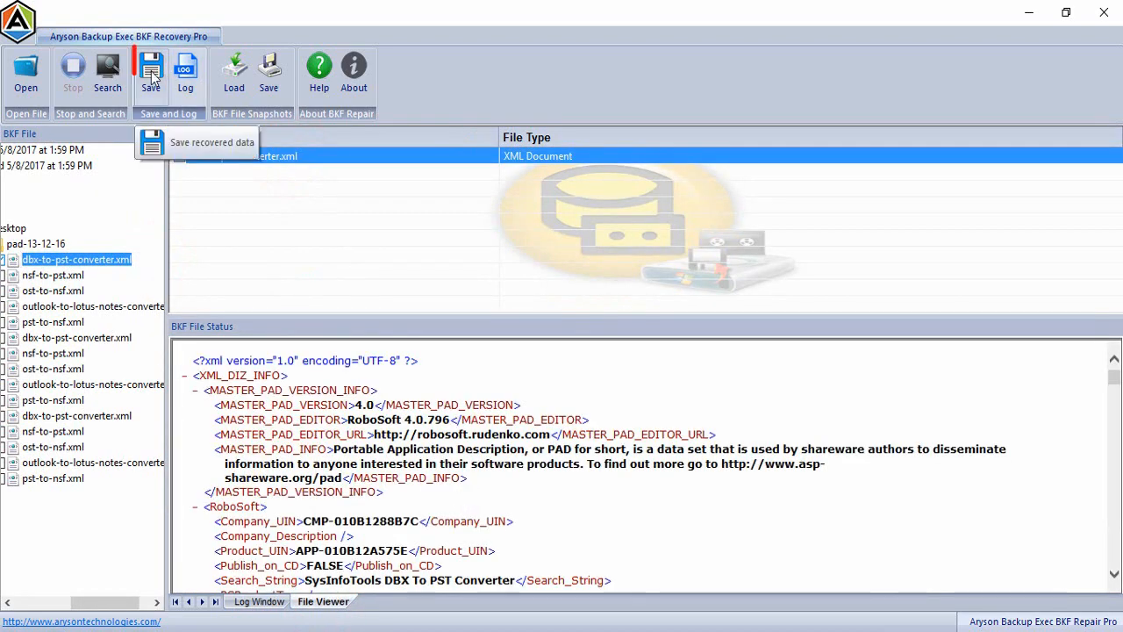
Step: Save dbx-to-pst-converter.xml to the Desktop, then close the application and confirm
{"action": "left_click", "coordinate": [150, 72]}
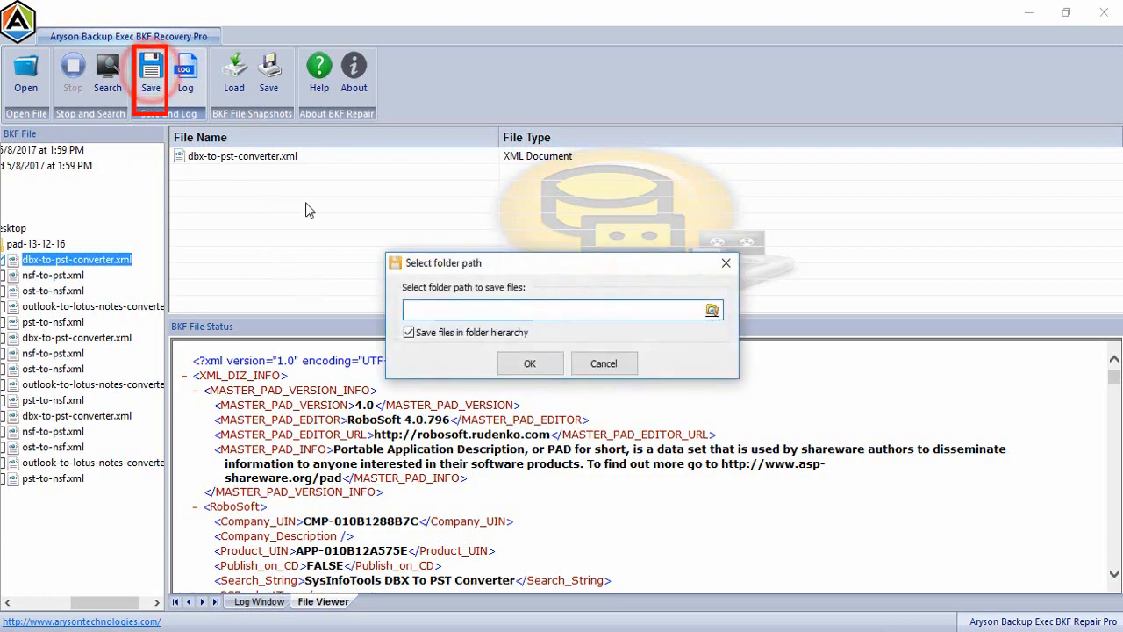
{"action": "left_click", "coordinate": [712, 309]}
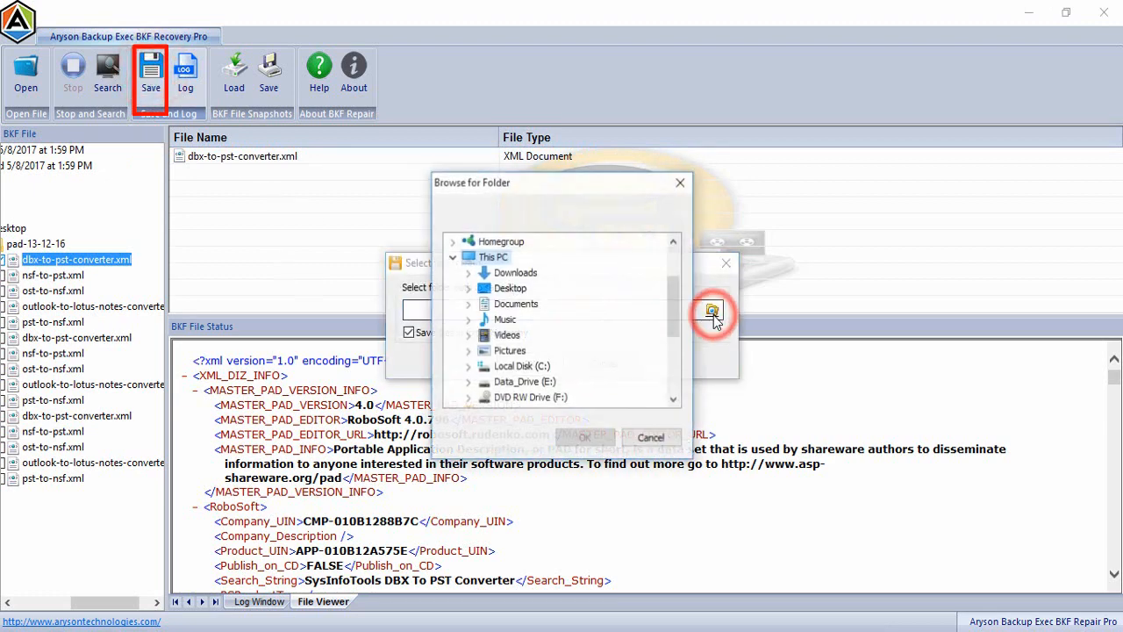
{"action": "left_click", "coordinate": [510, 288]}
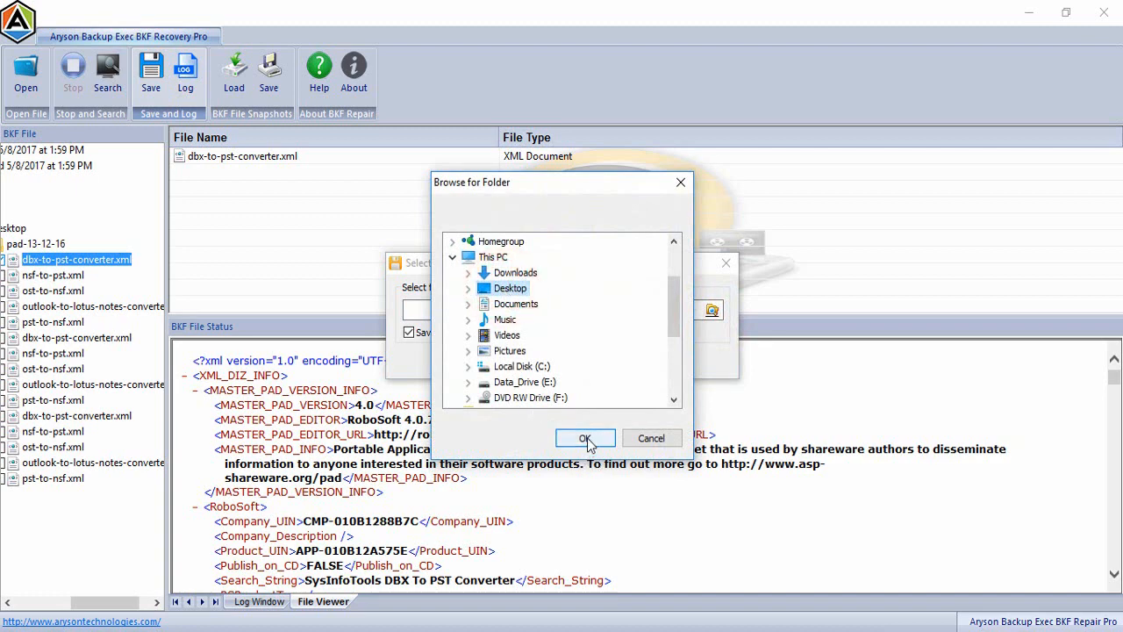
{"action": "left_click", "coordinate": [585, 438]}
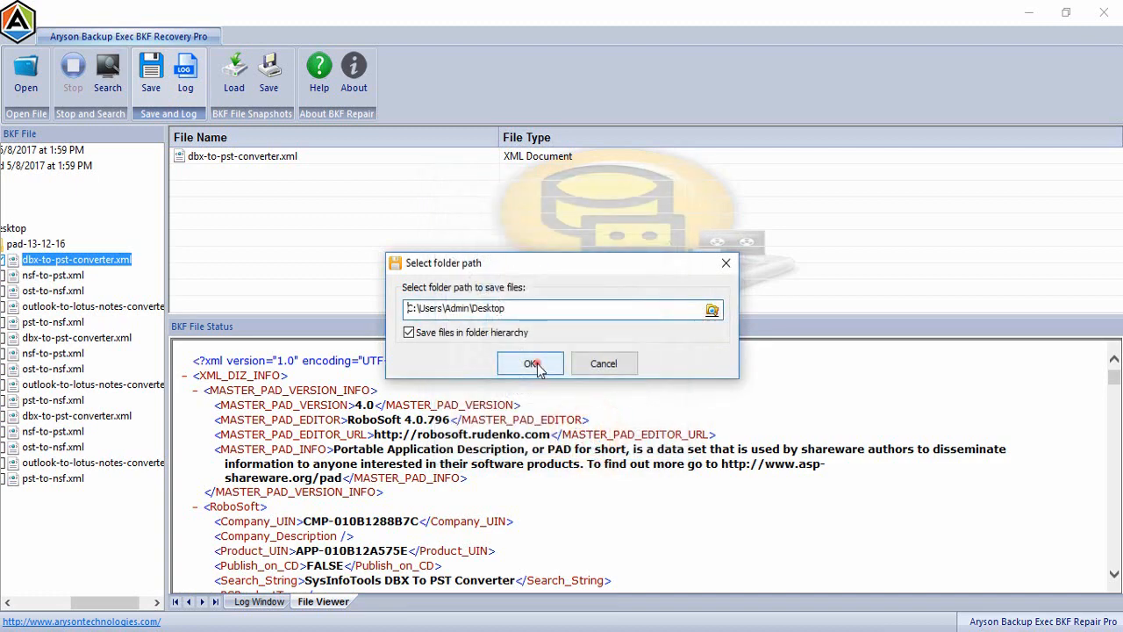
{"action": "left_click", "coordinate": [530, 364]}
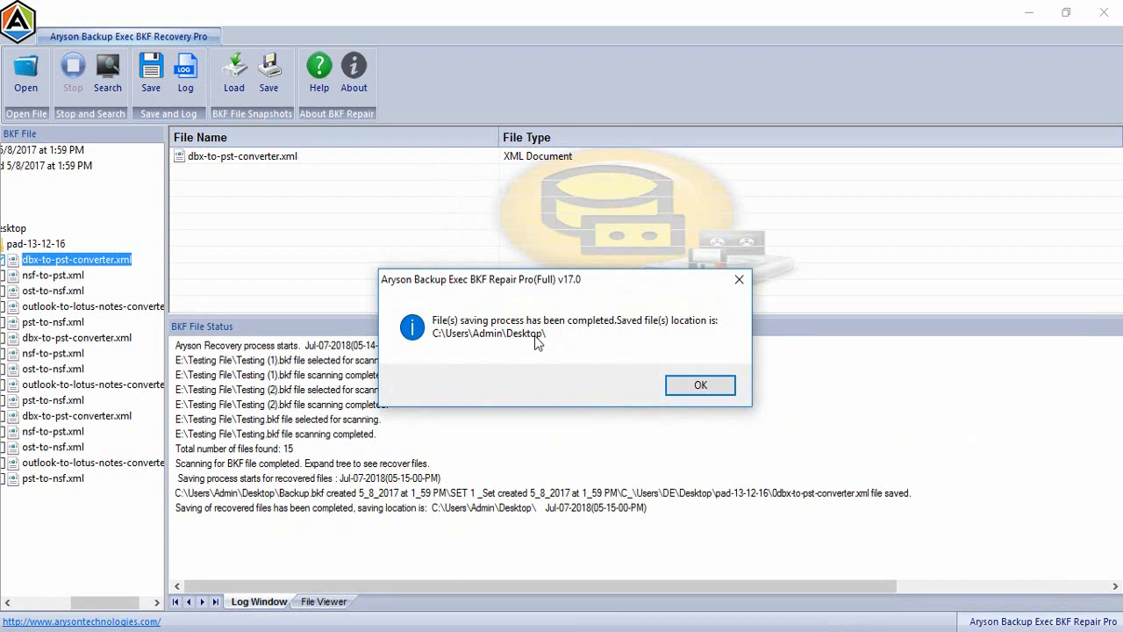
{"action": "left_click", "coordinate": [700, 385]}
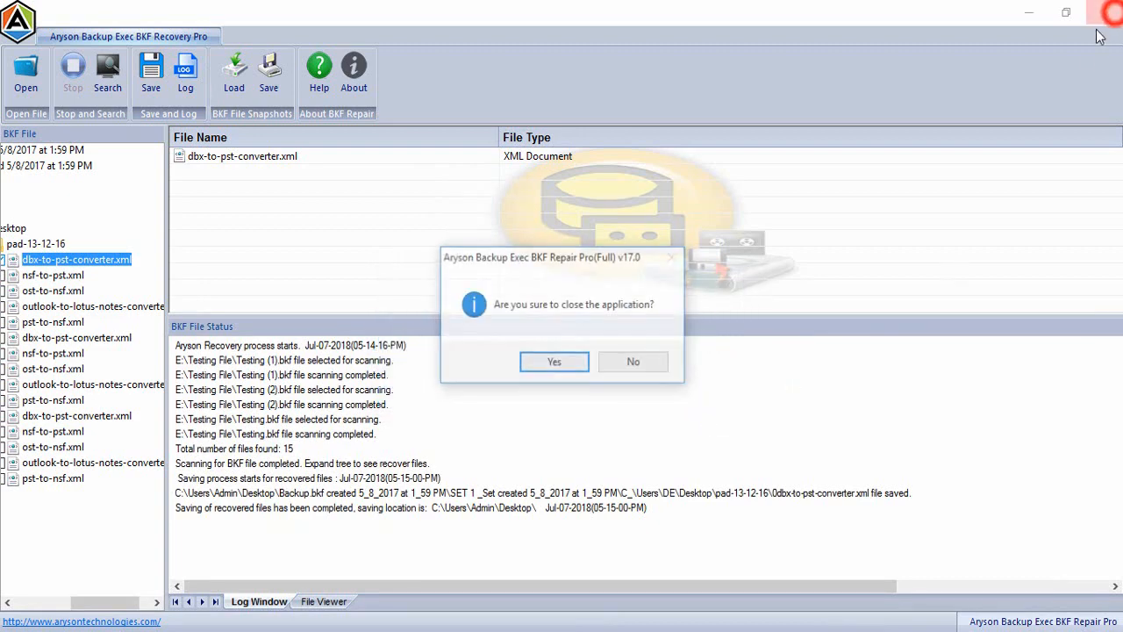
{"action": "left_click", "coordinate": [554, 362]}
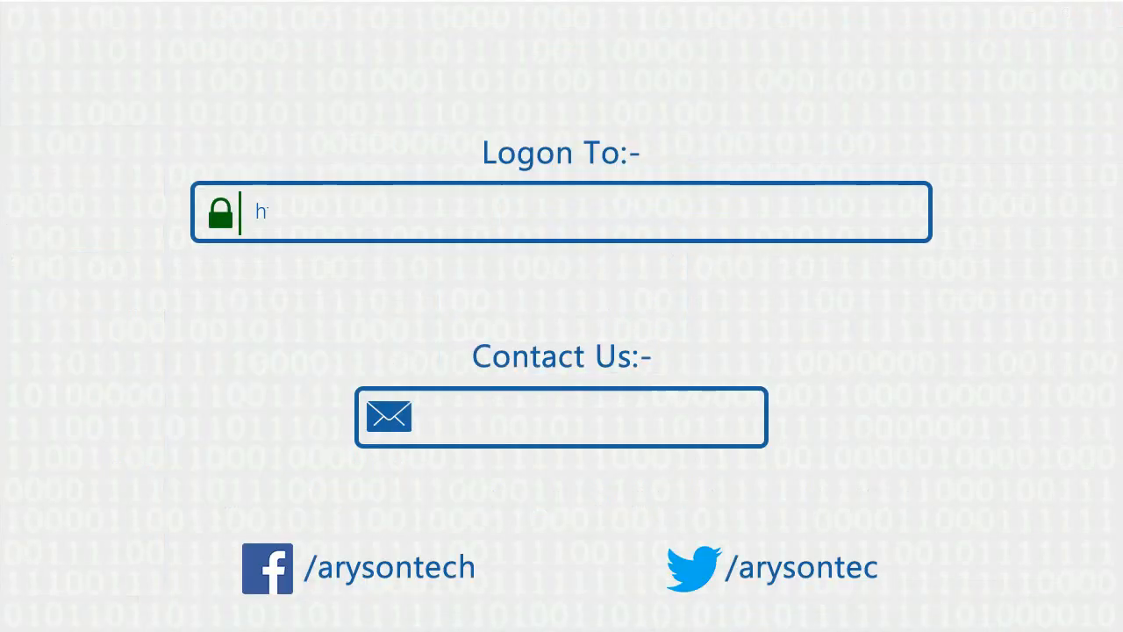